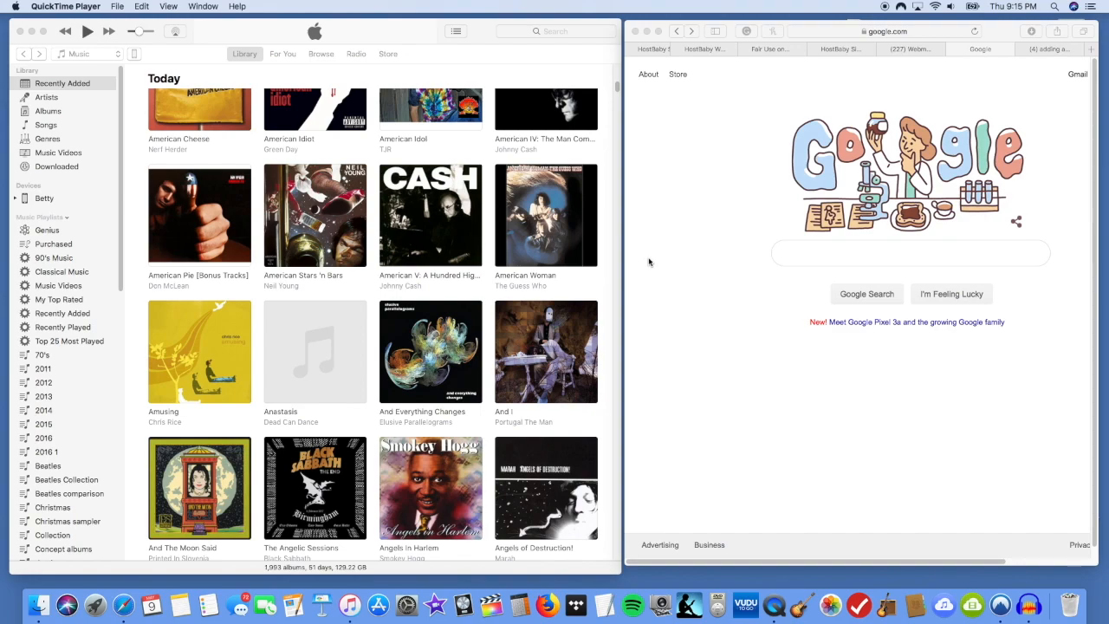
mouse_move(315, 350)
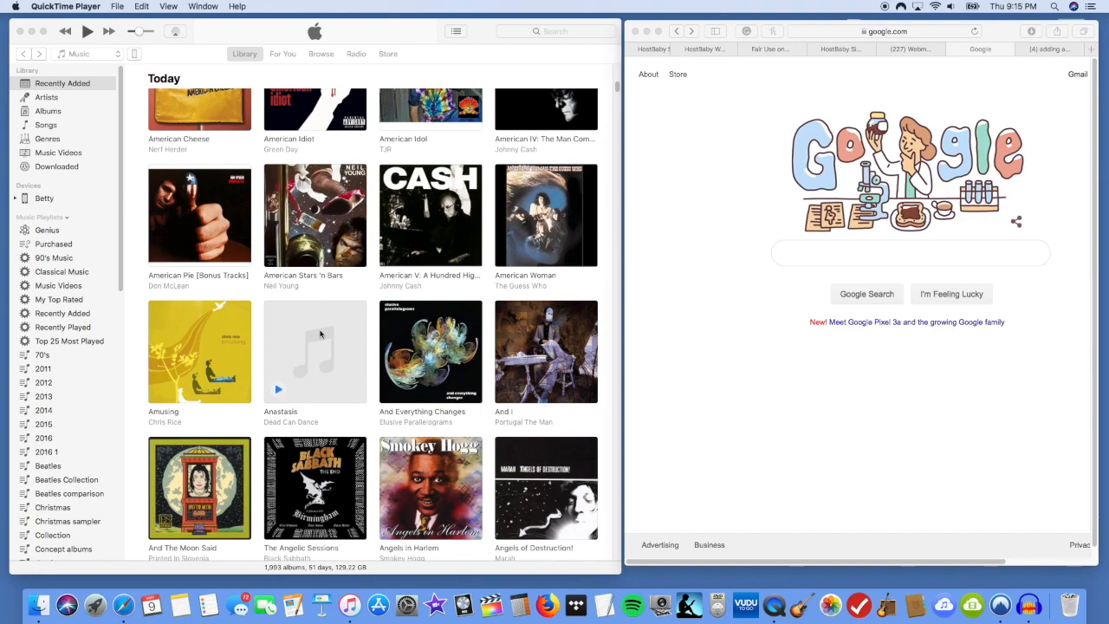
Try iTunes' own artwork lookup for Anastasis and dismiss the artwork-not-found message
right_click(315, 350)
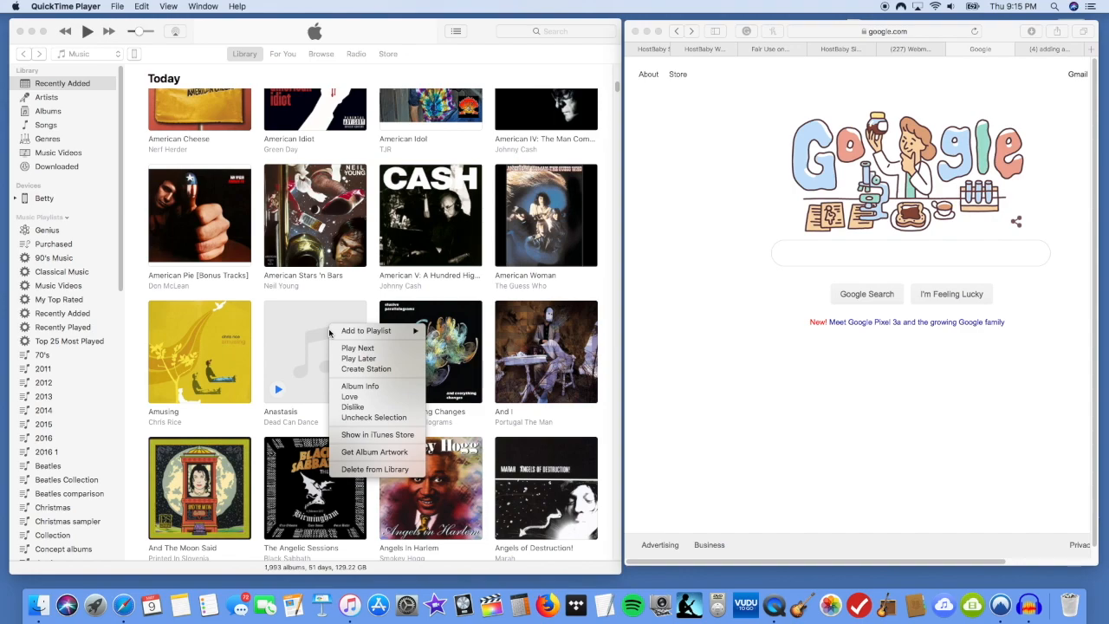
mouse_move(374, 450)
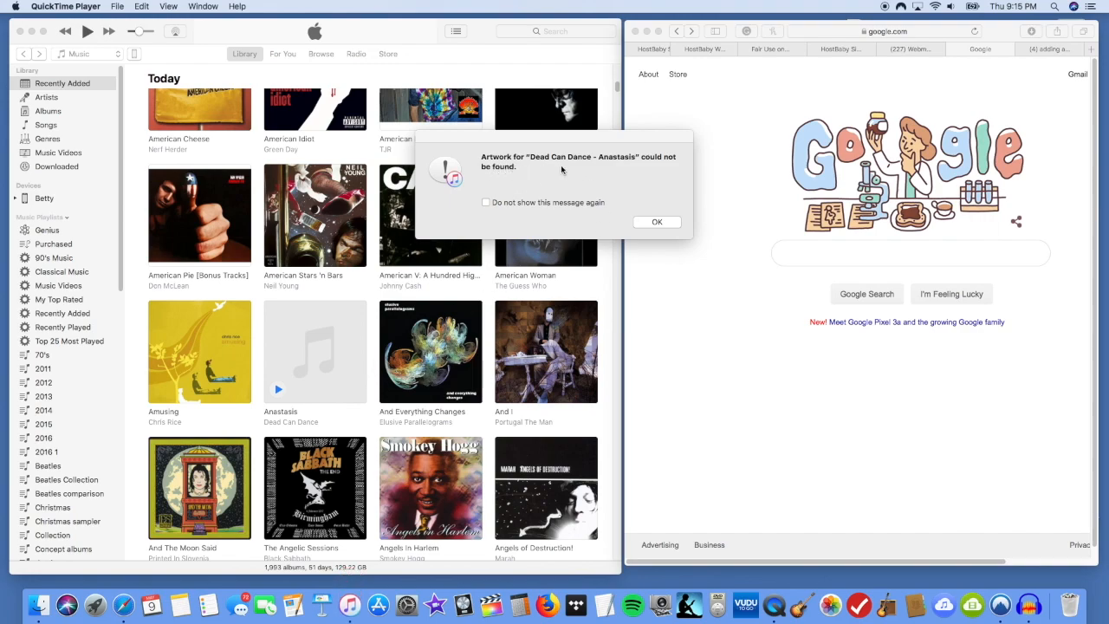
mouse_move(617, 171)
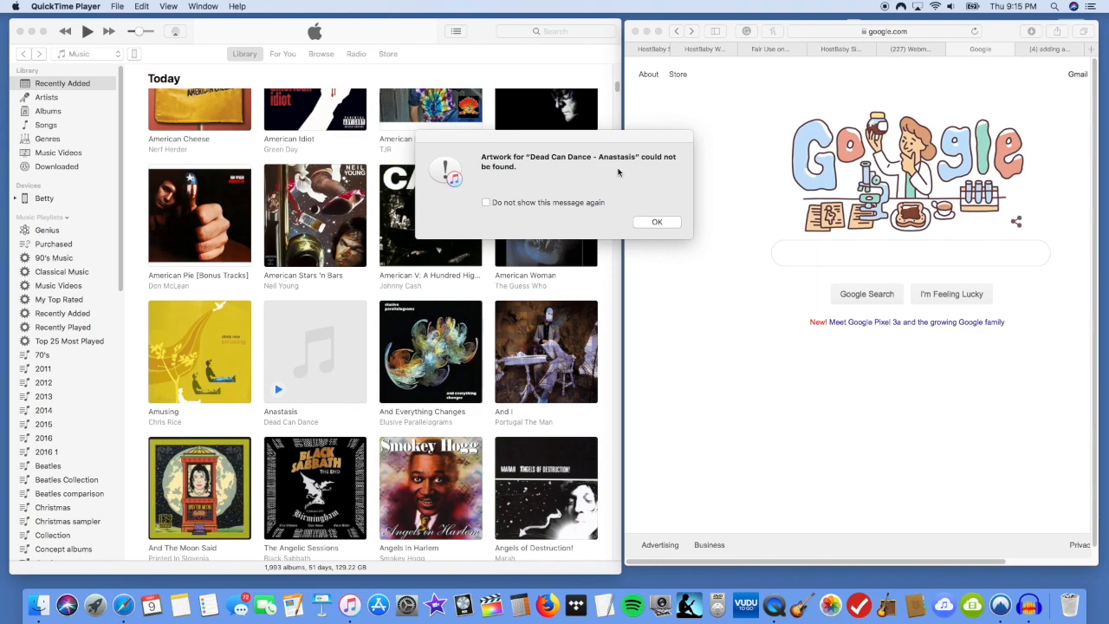
click(656, 222)
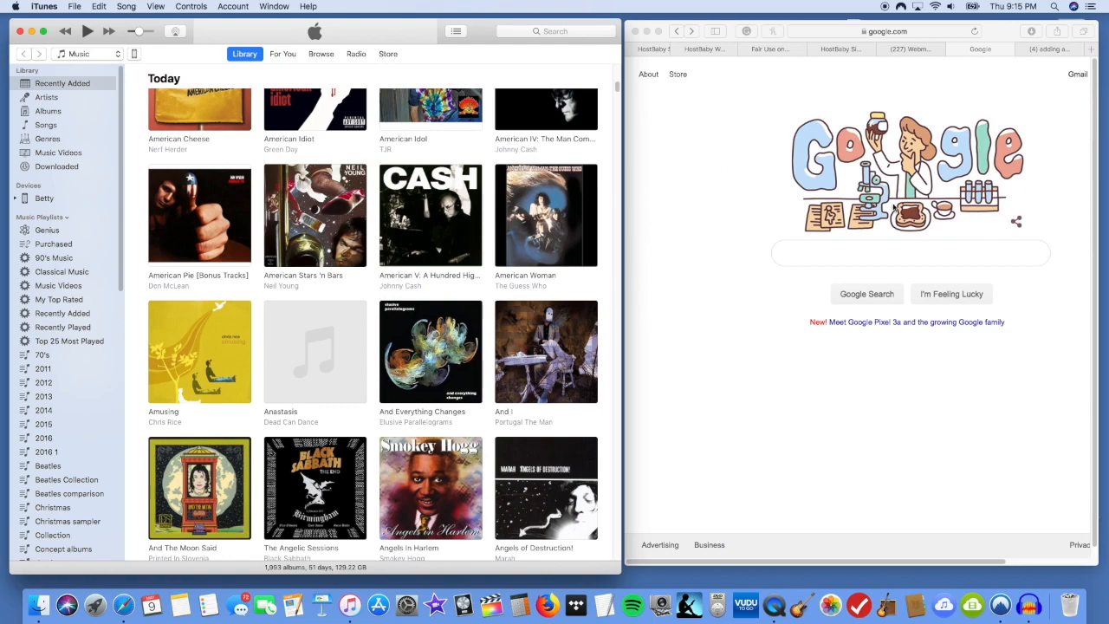
Search Google for 'Anastasis', choosing the 'anastasis dead can dance' suggestion
click(910, 253)
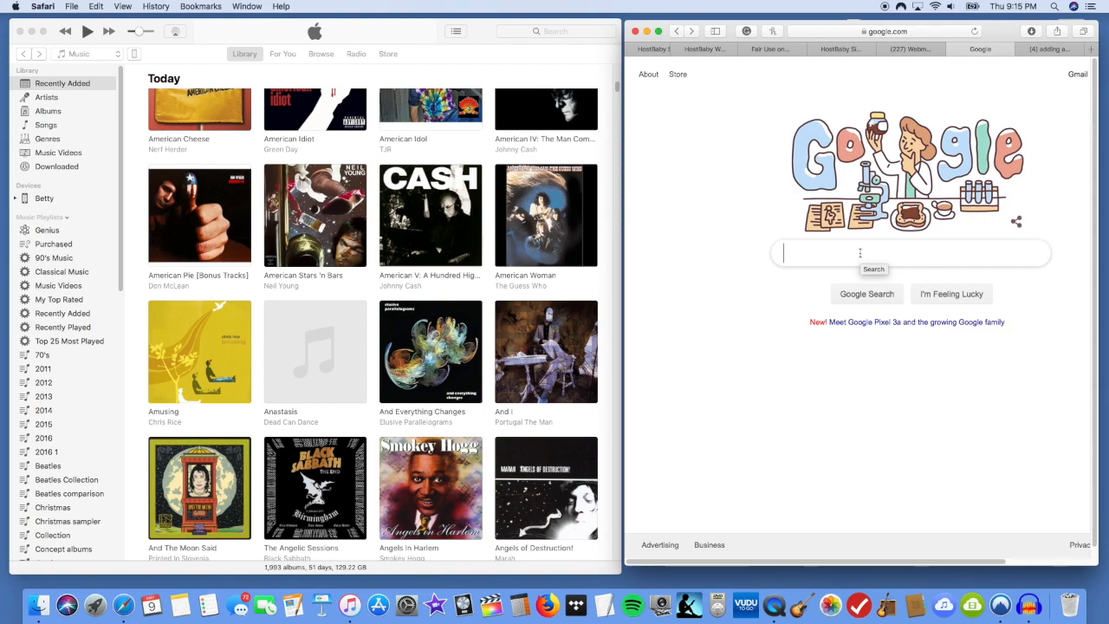
text(A)
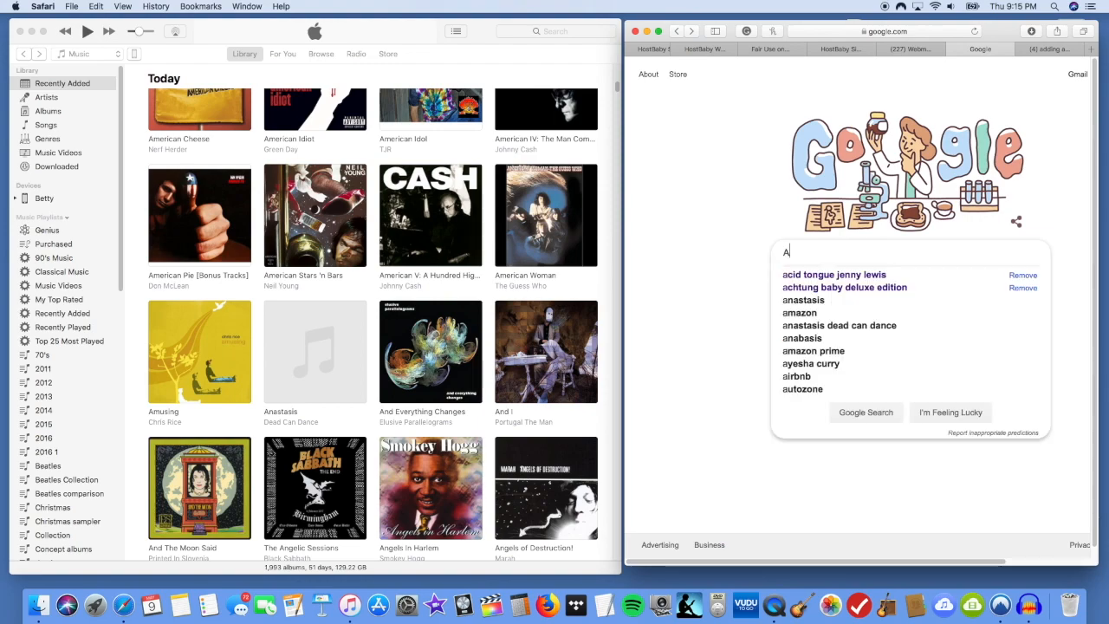
text(nastasis dead can dance)
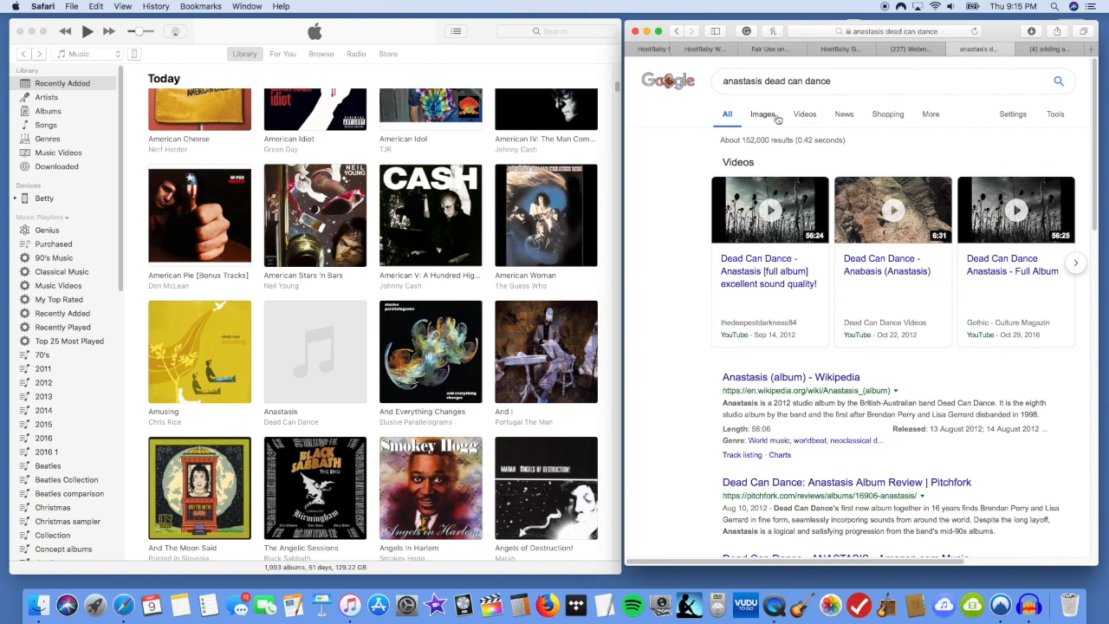
Switch to Google Images and enlarge the Amazon Dead Can Dance ANASTASIS cover
click(762, 114)
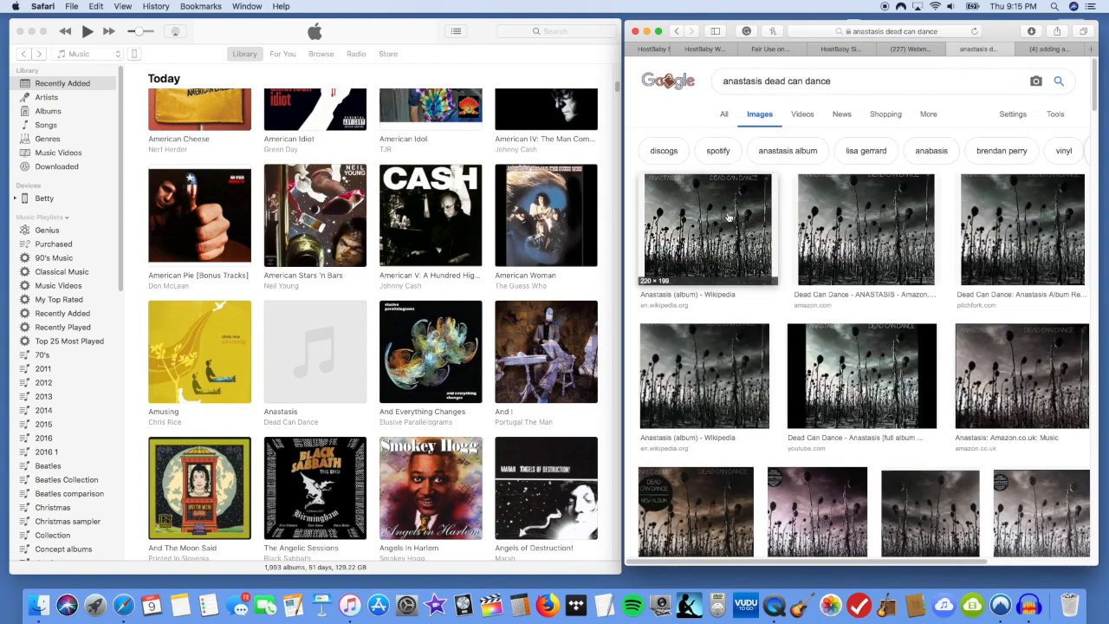
mouse_move(1005, 239)
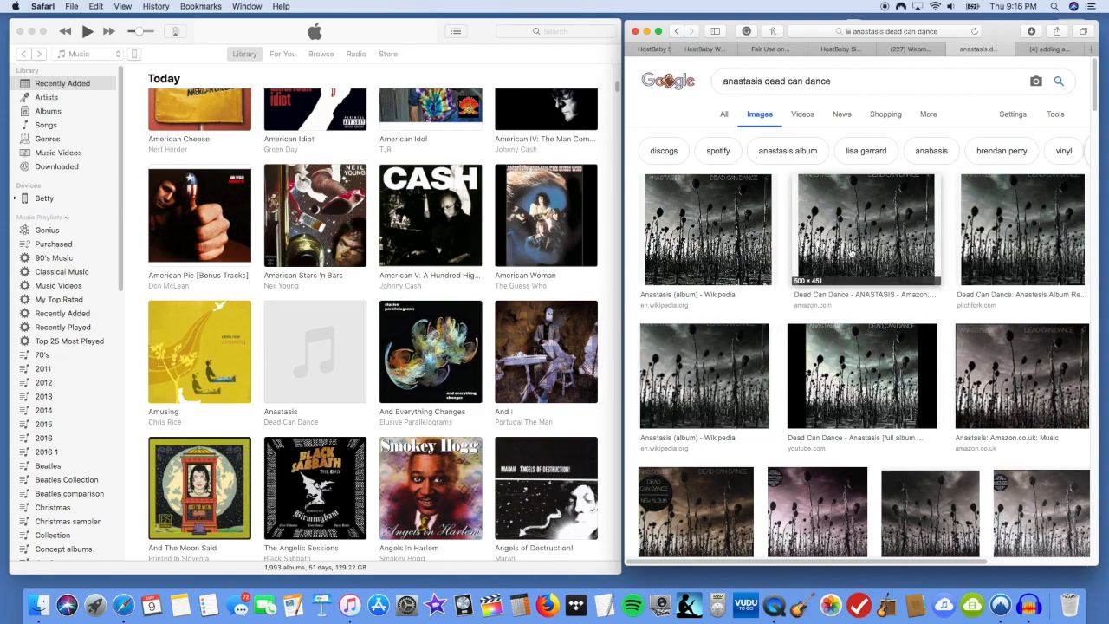
click(866, 228)
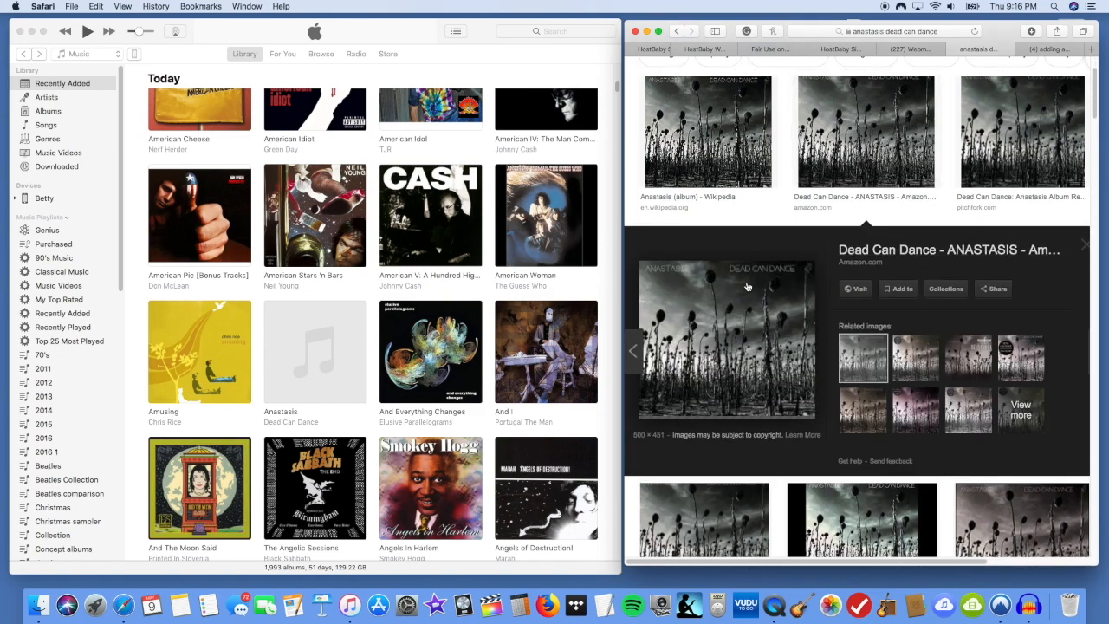
mouse_move(724, 310)
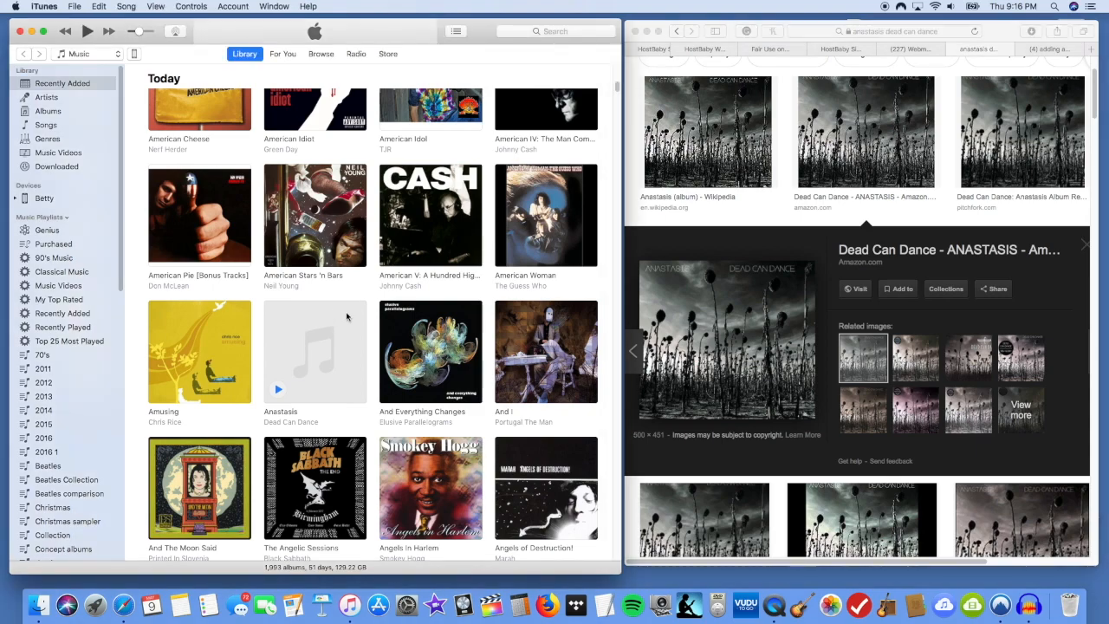
Select all eight Anastasis tracks in iTunes and bring up their options
scroll(down, 3)
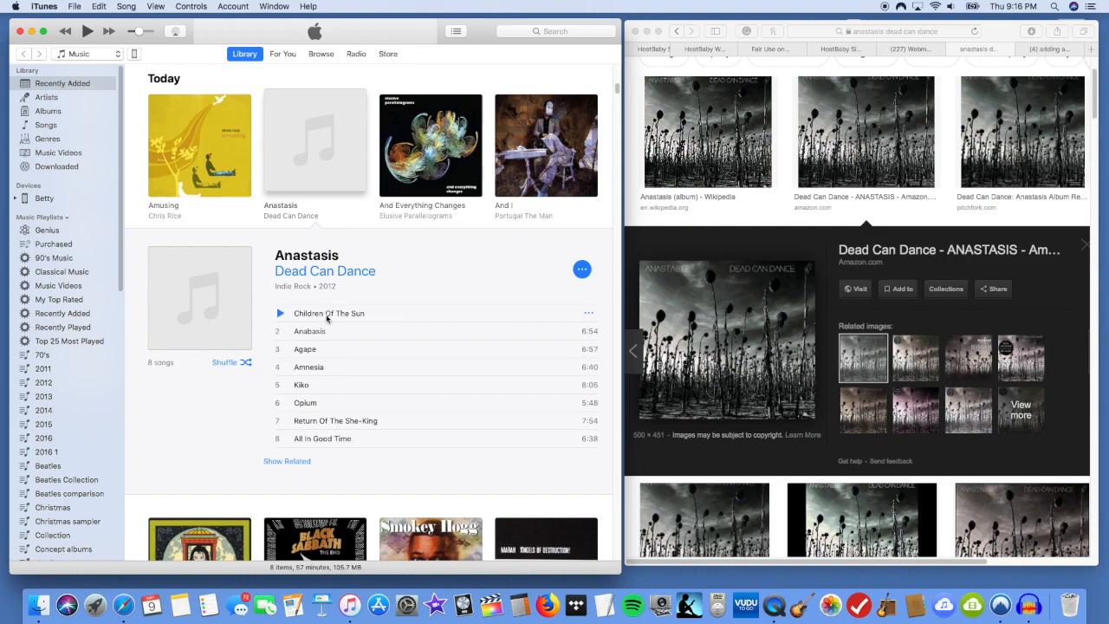
click(329, 312)
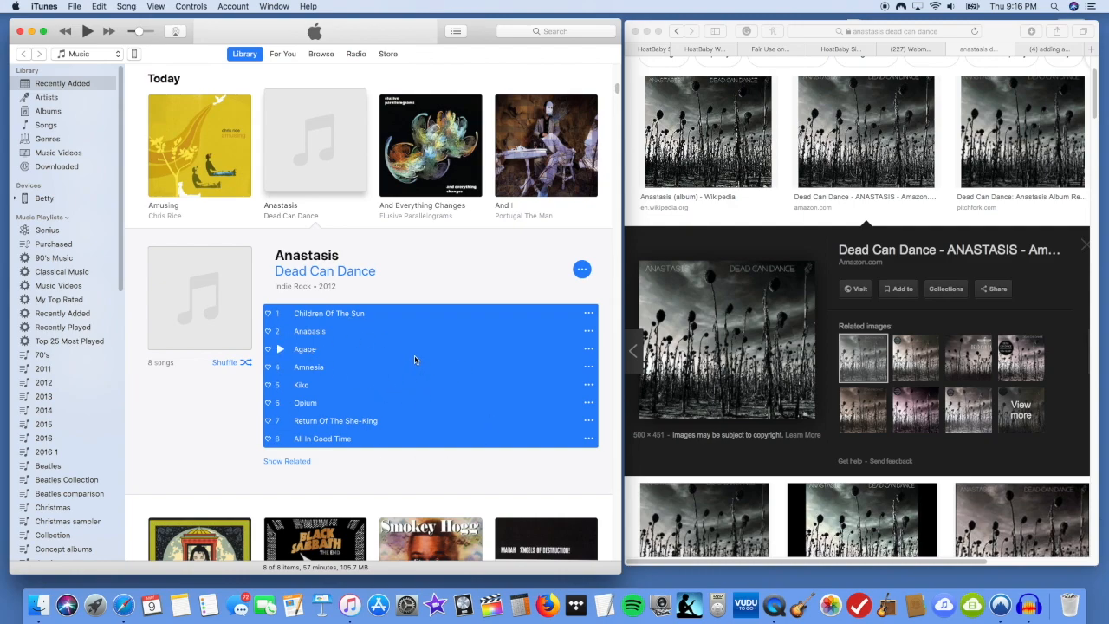
right_click(416, 359)
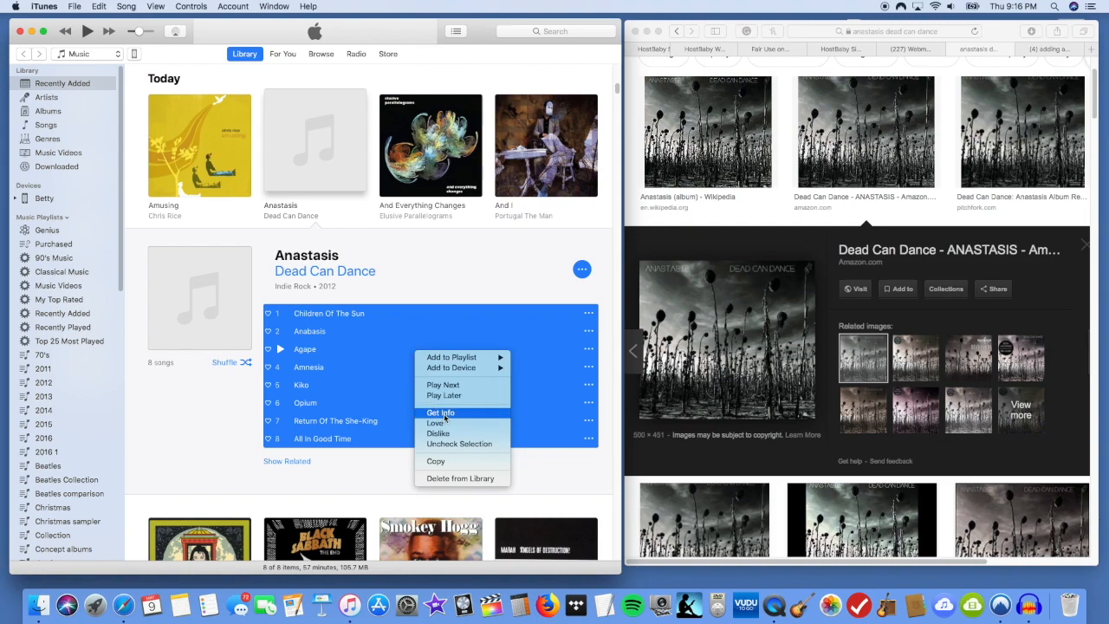
In Get Info's Artwork section, drop in the cover image from Safari and save it to all tracks
click(441, 412)
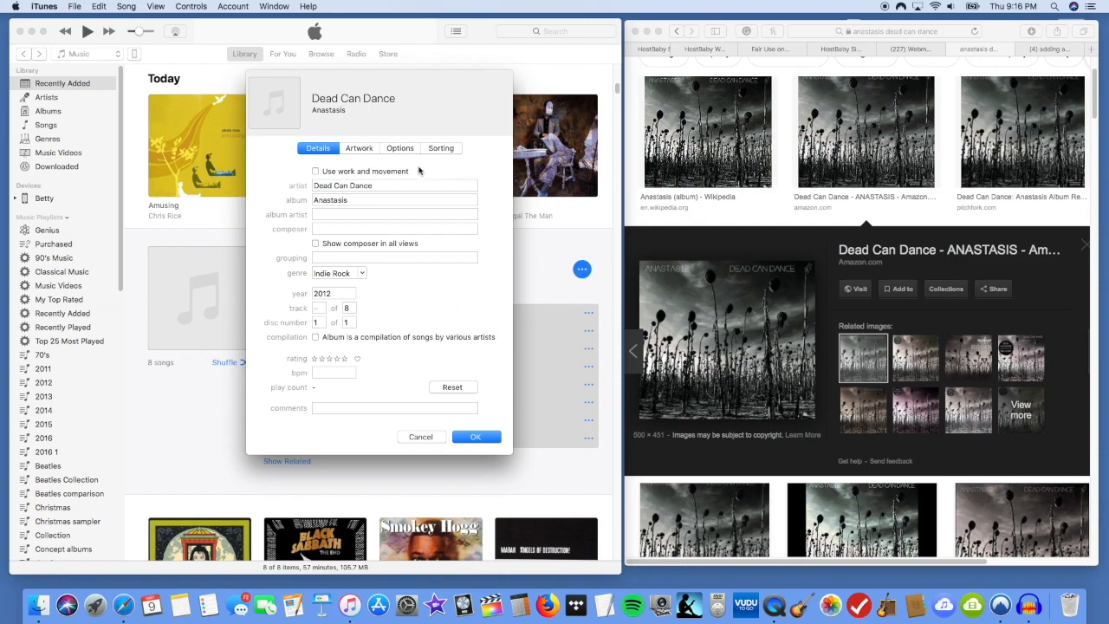
click(359, 147)
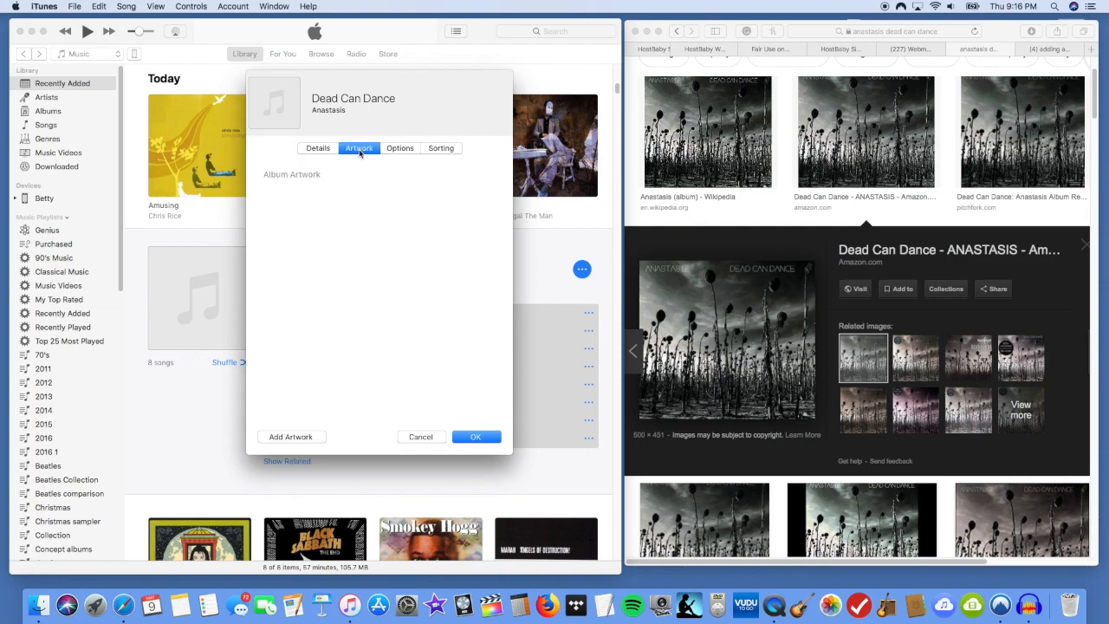
mouse_move(595, 298)
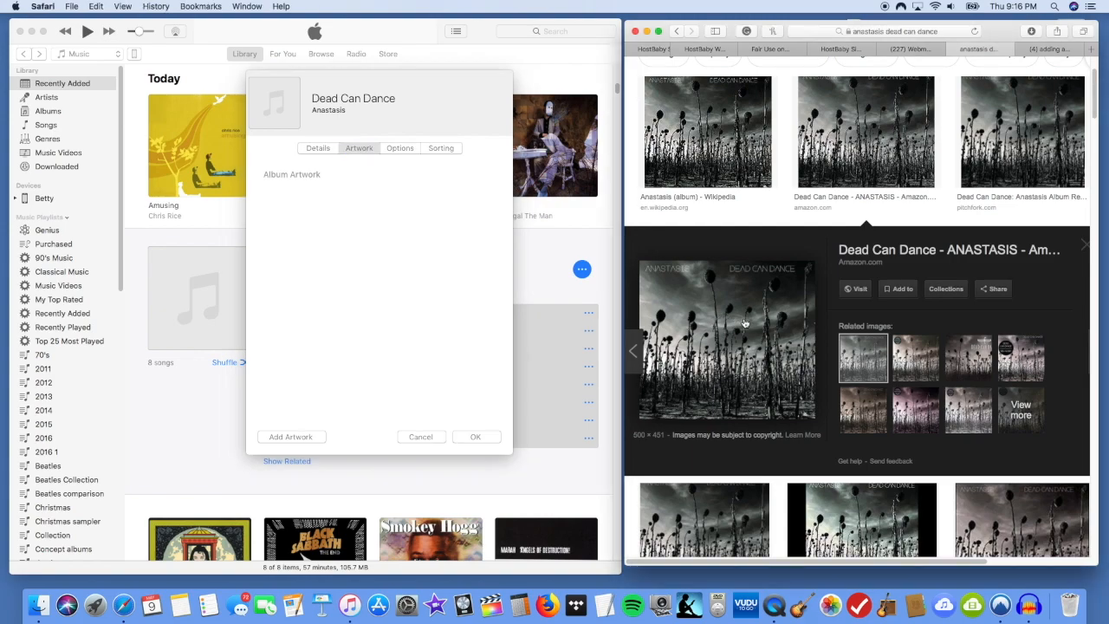
mouse_move(747, 326)
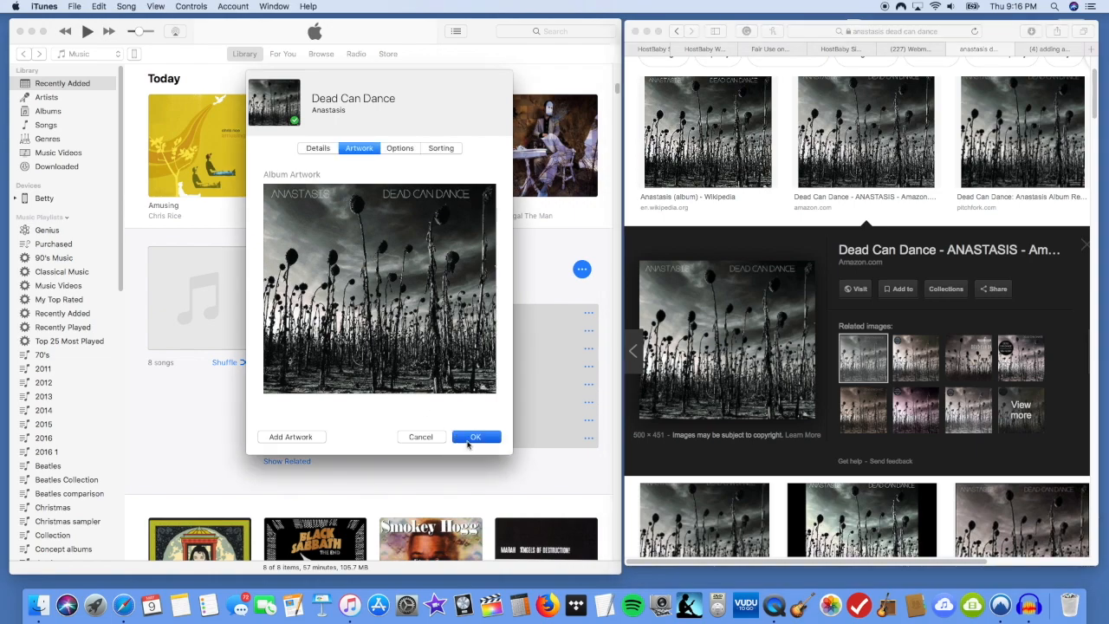
click(475, 437)
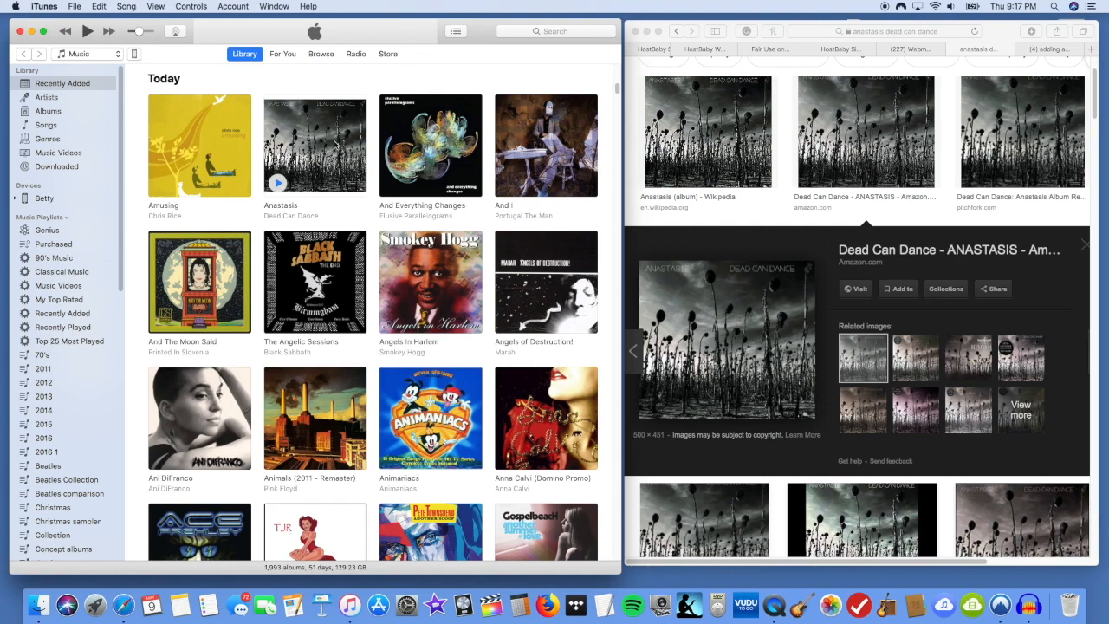
mouse_move(319, 118)
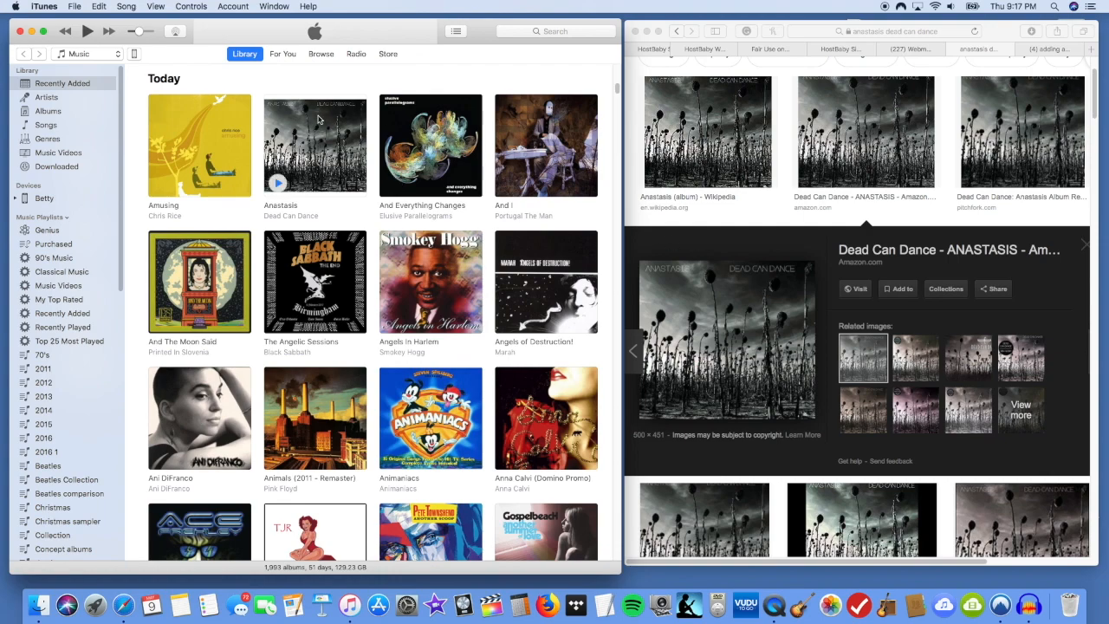
click(316, 146)
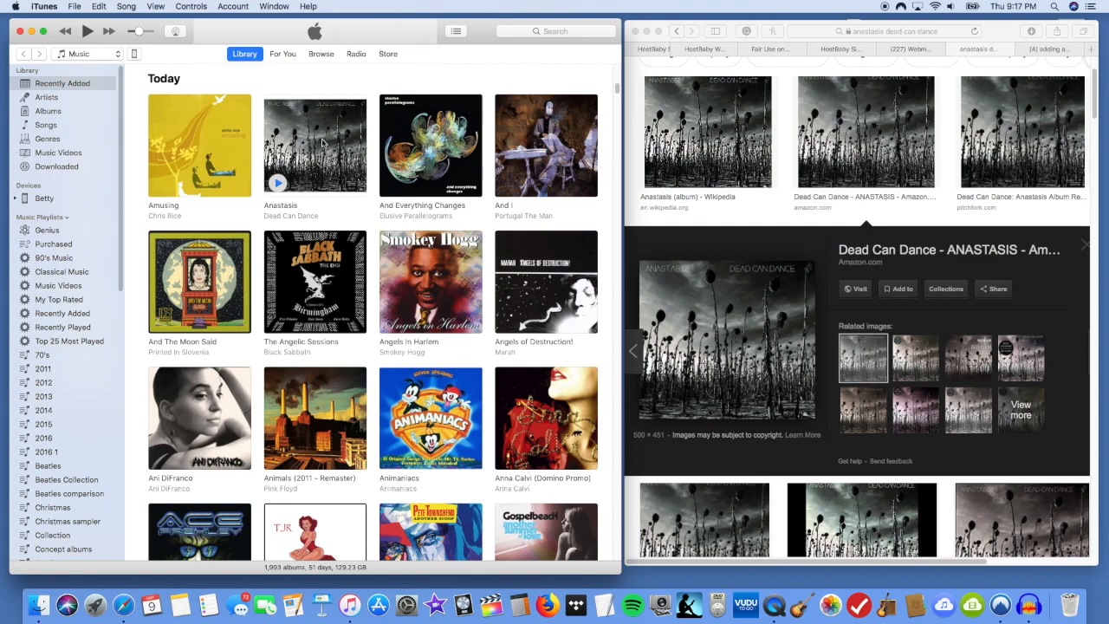
scroll(down, 3)
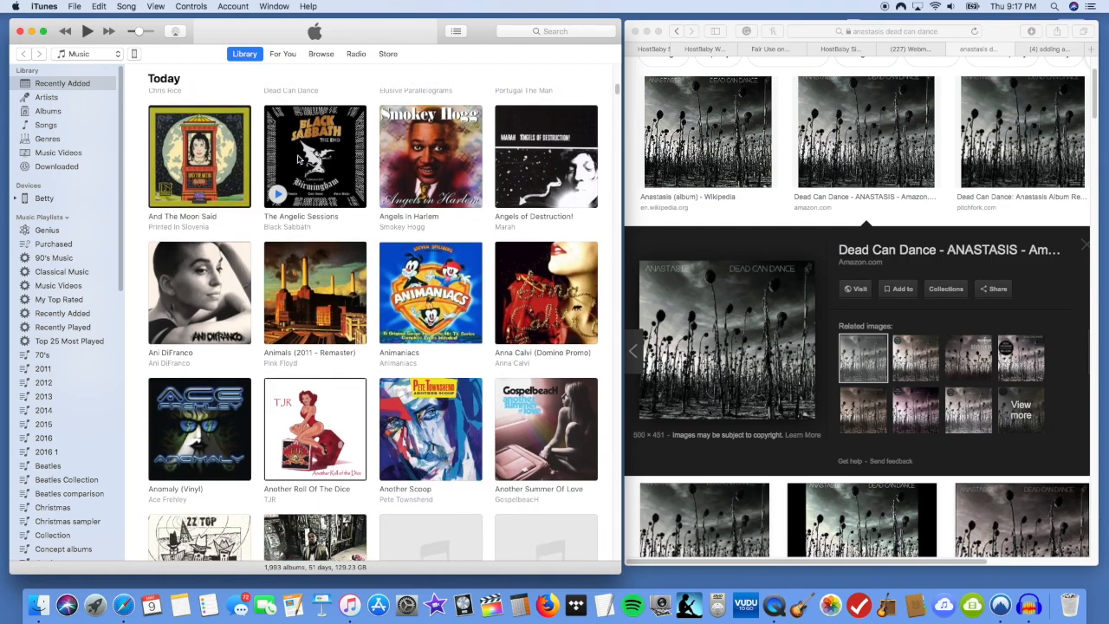
scroll(down, 3)
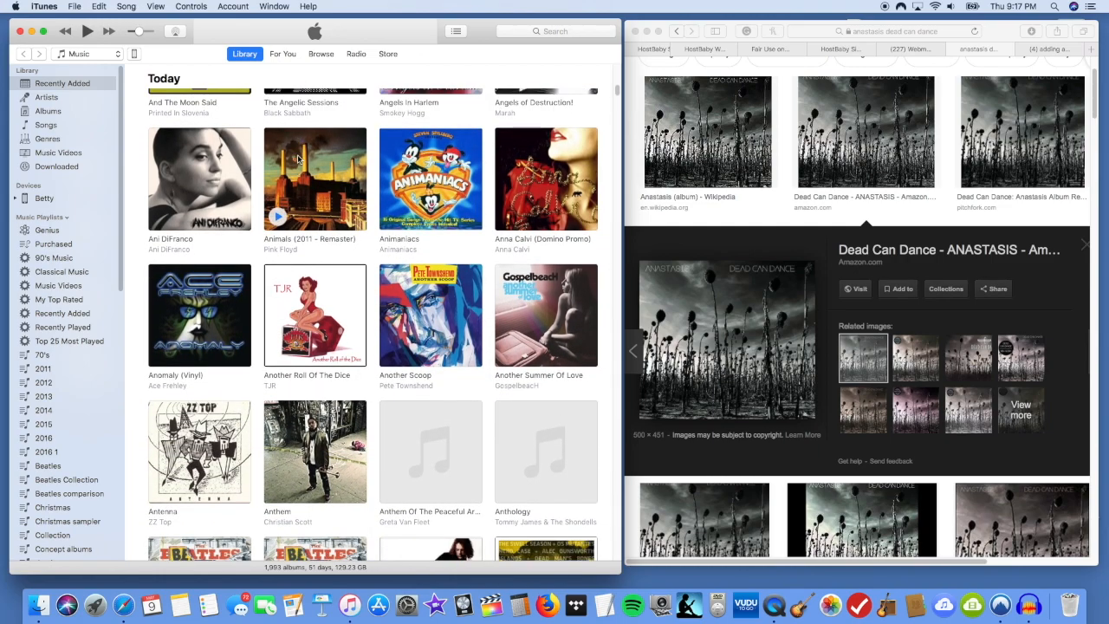
scroll(down, 3)
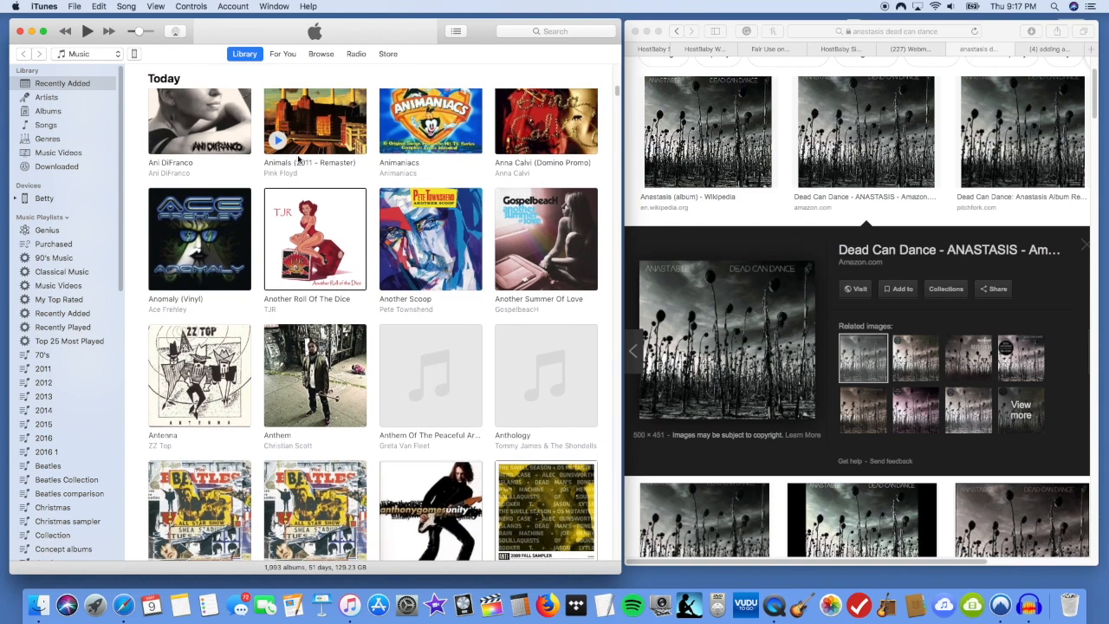
scroll(down, 3)
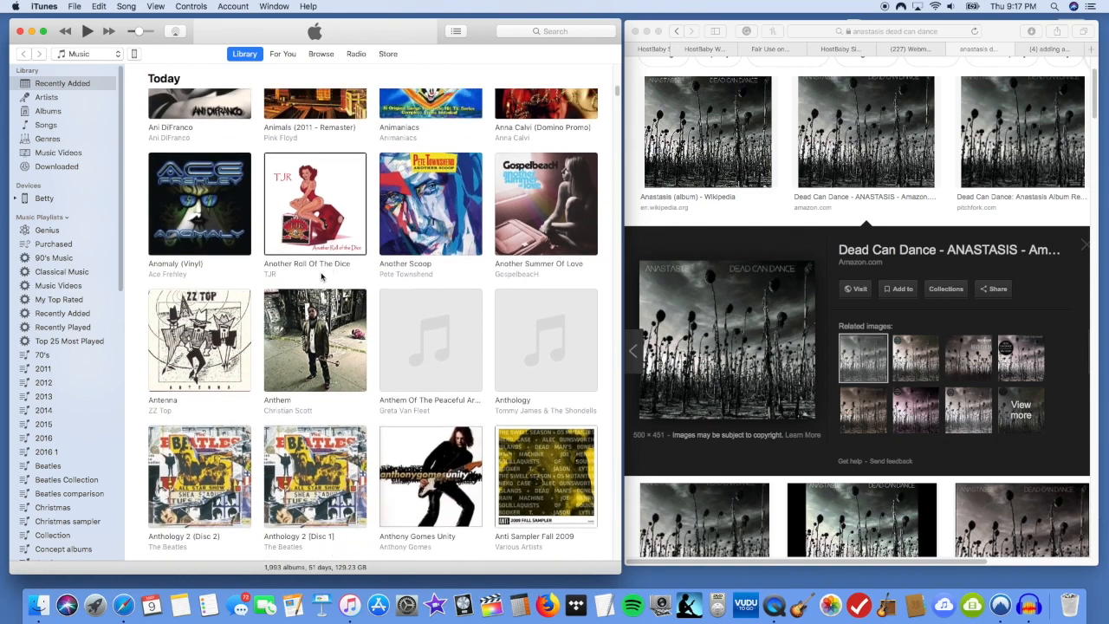